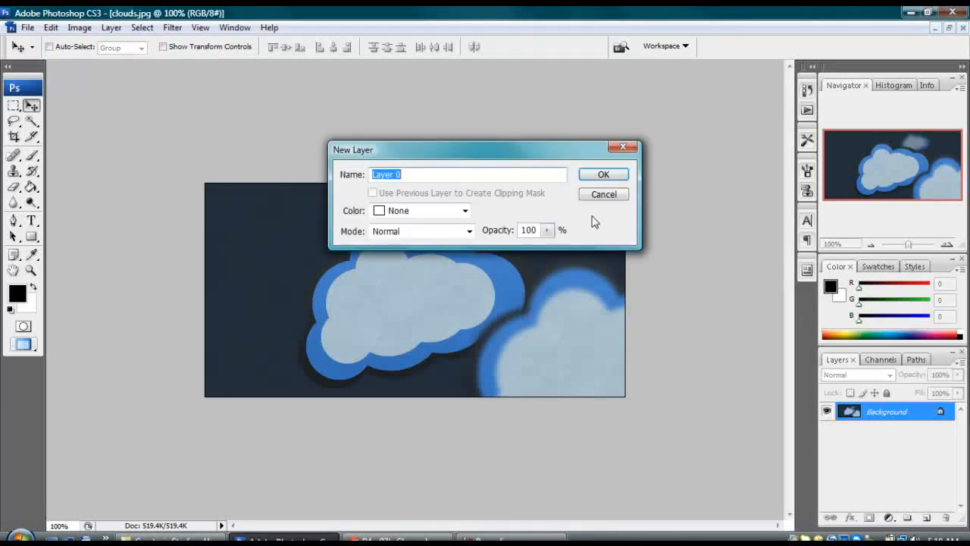
Confirm the New Layer dialog so the locked background becomes editable Layer 0.
click(603, 173)
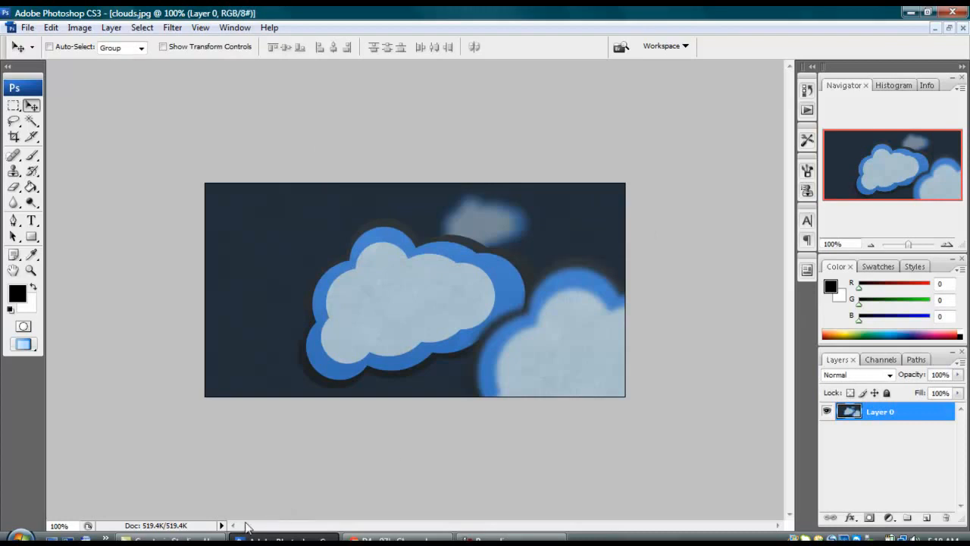
mouse_move(291, 439)
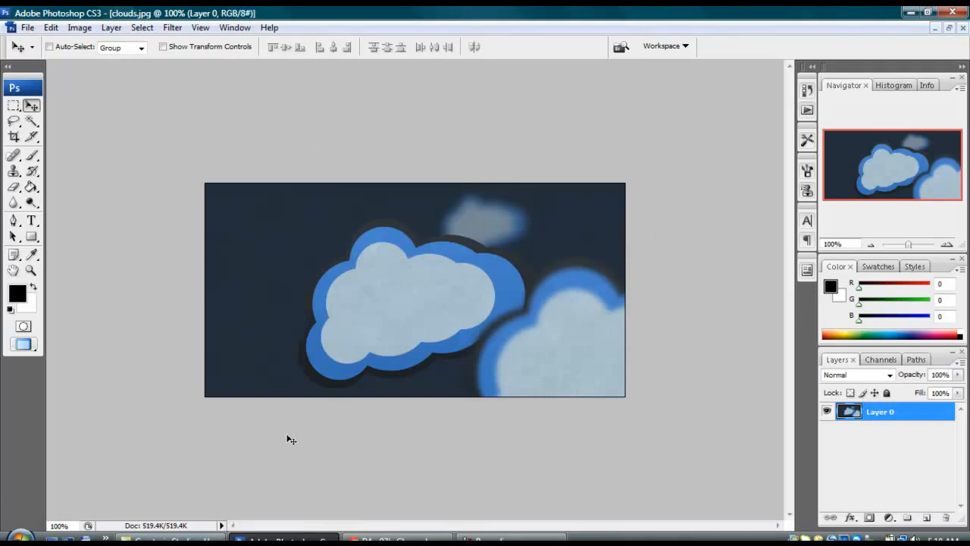
mouse_move(679, 260)
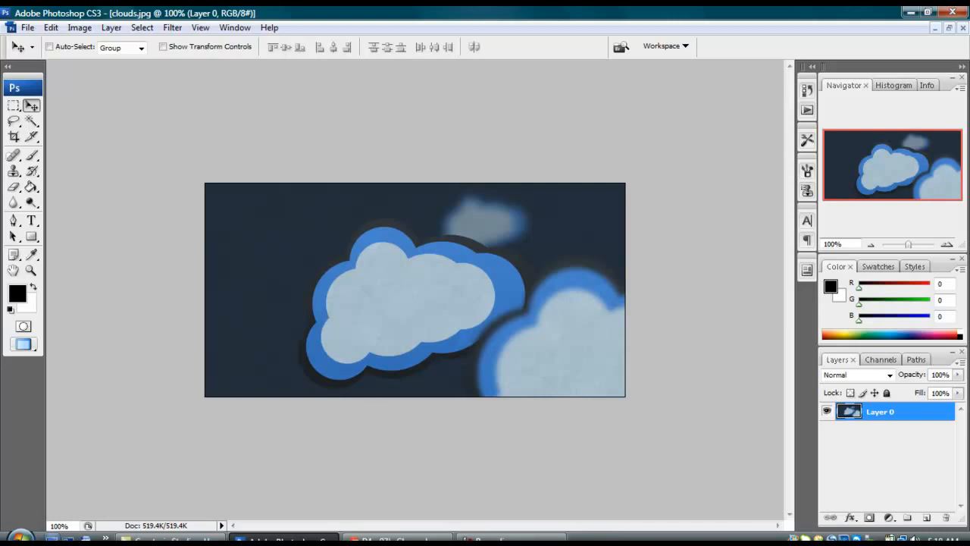
click(167, 538)
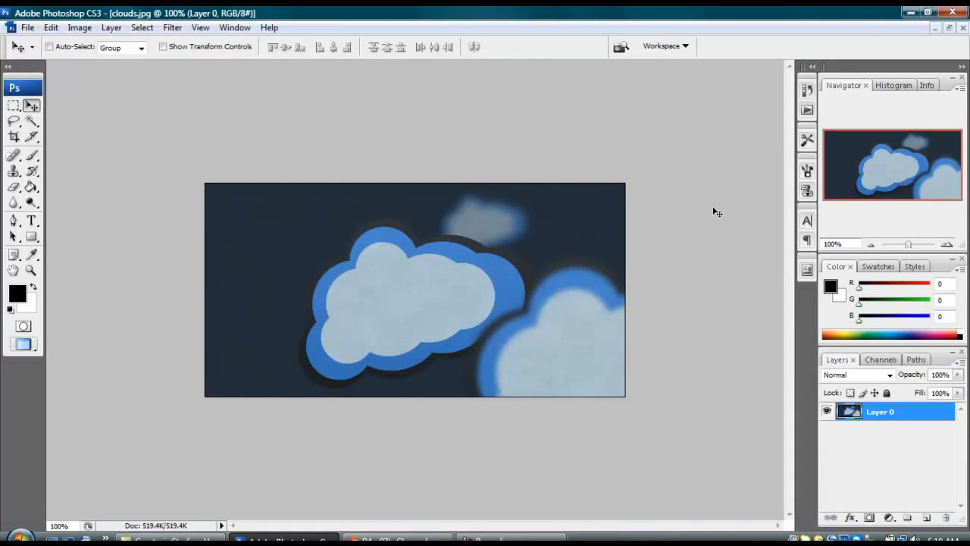
mouse_move(518, 256)
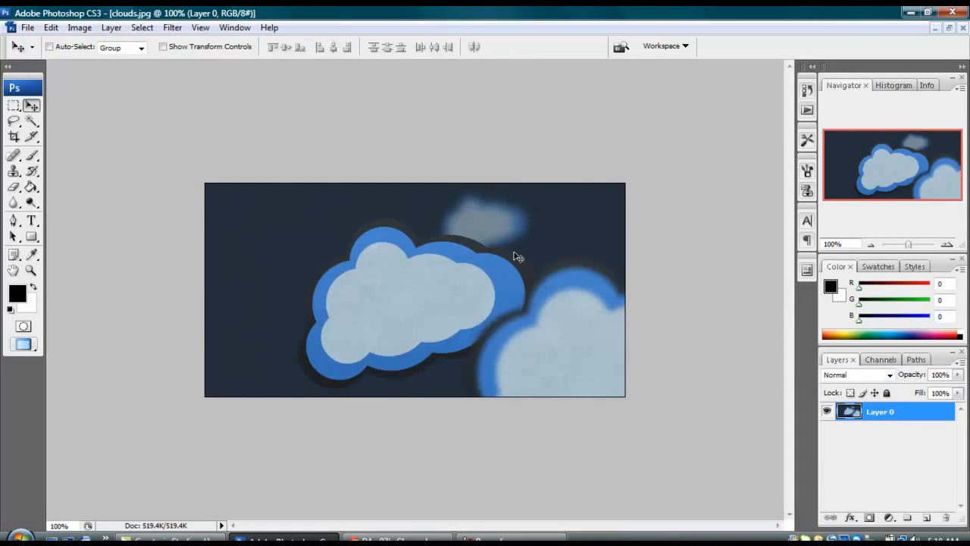
mouse_move(238, 227)
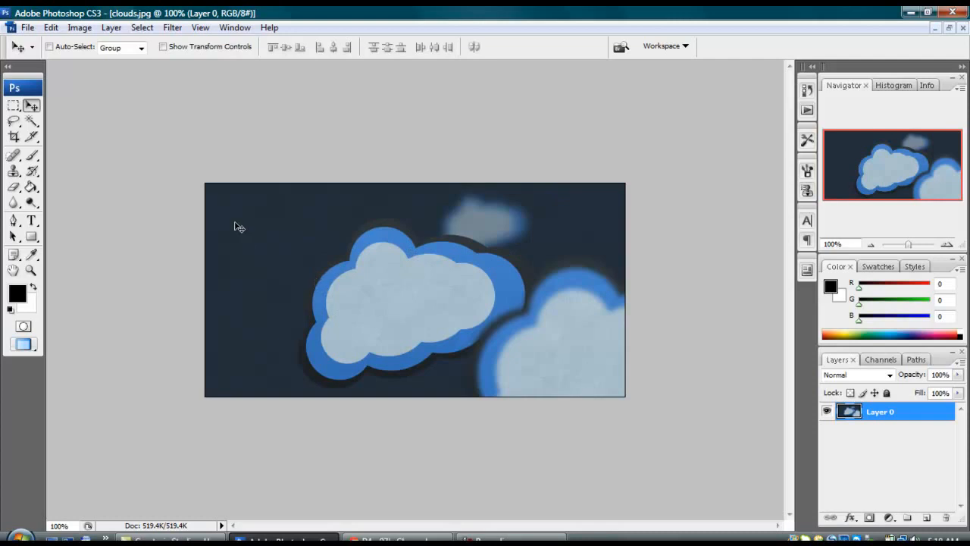
mouse_move(110, 27)
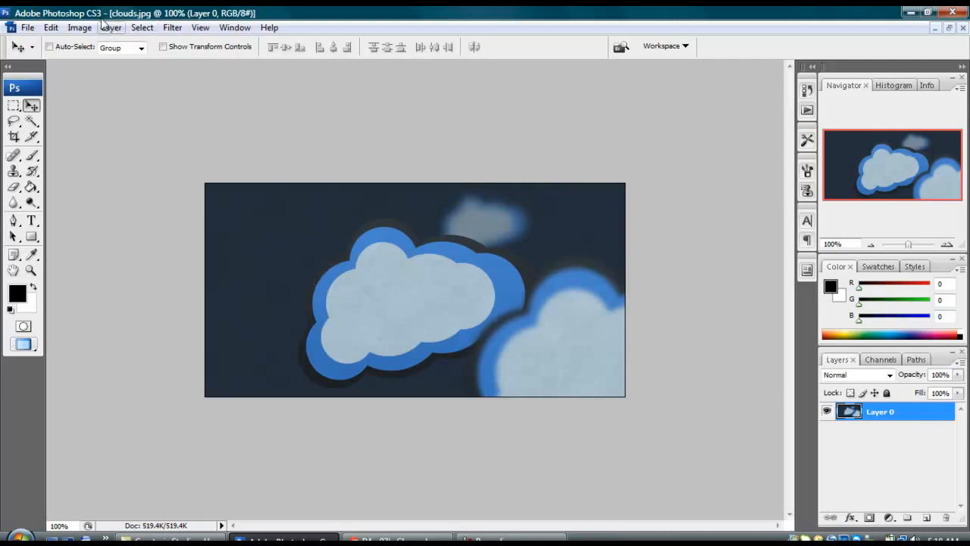
mouse_move(194, 27)
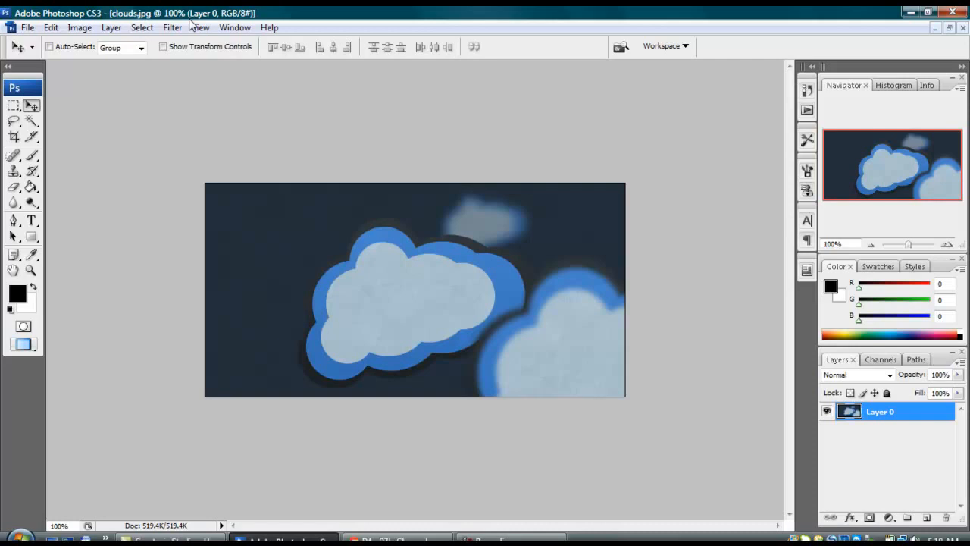
Start the Lighting Effects filter and begin reshaping its spotlight ellipse over the cloud preview.
click(173, 27)
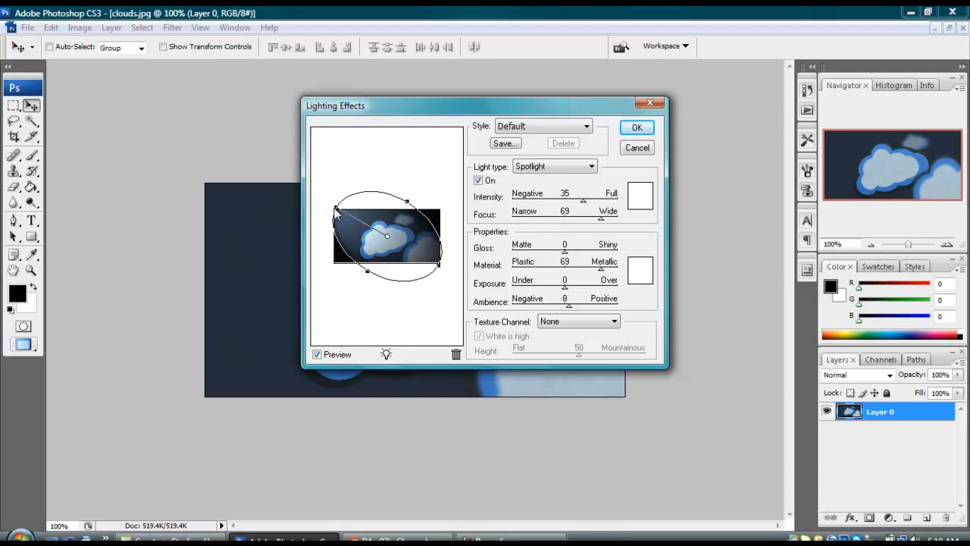
drag(336, 211, 326, 219)
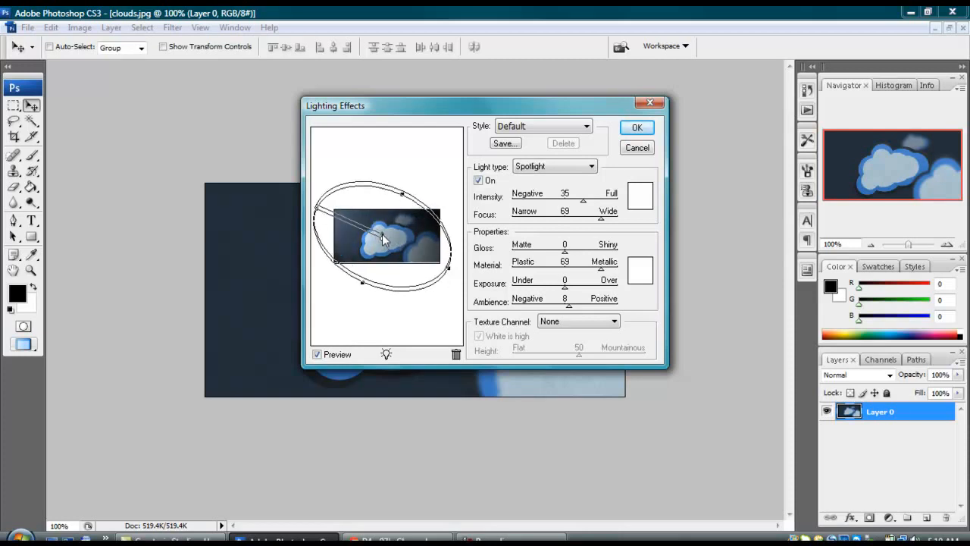
Stretch the spotlight into a long diagonal oval beam aimed from the top-left across the cloud.
drag(382, 239, 318, 209)
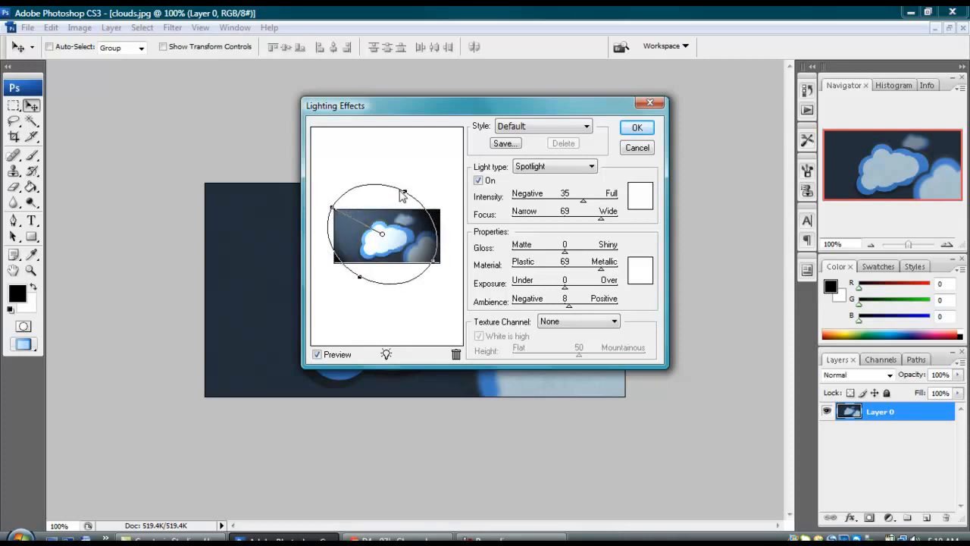
drag(402, 194, 392, 200)
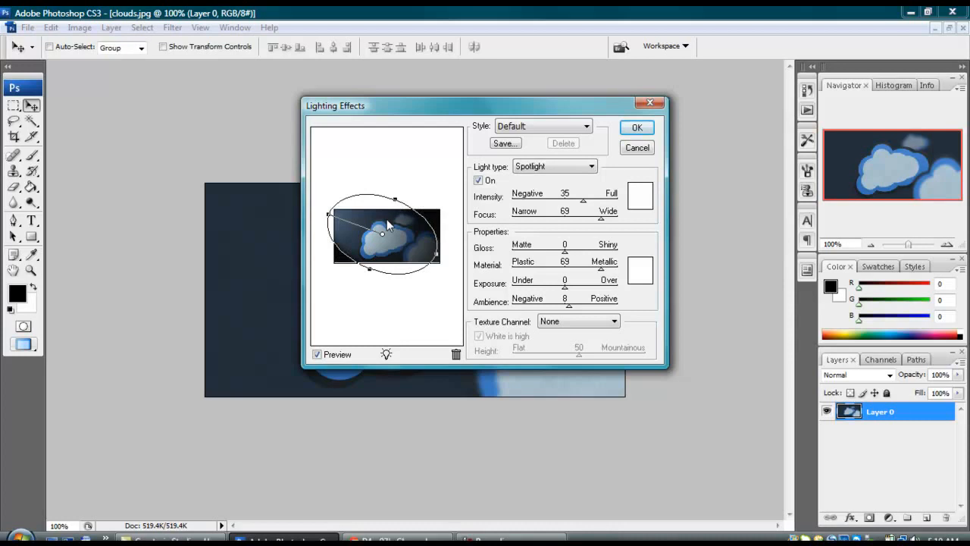
mouse_move(403, 357)
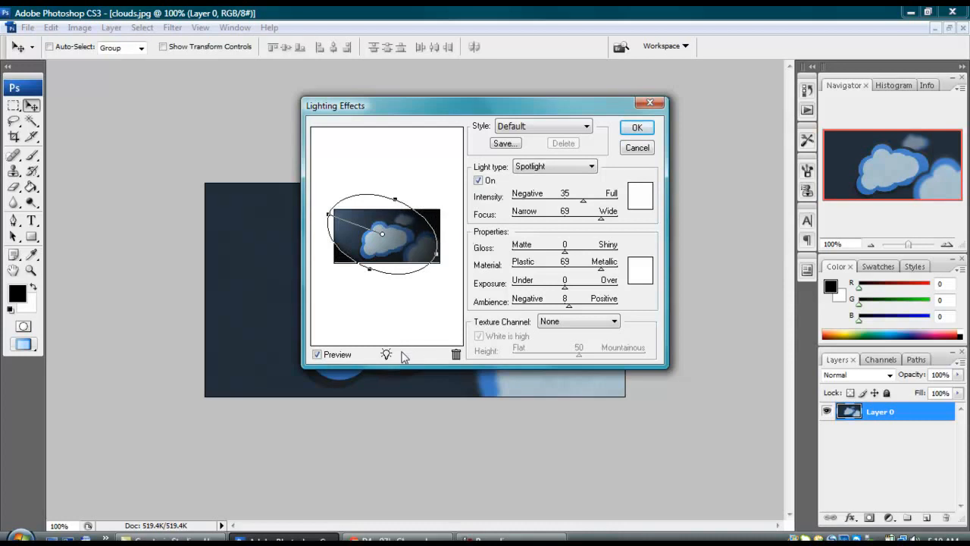
mouse_move(401, 350)
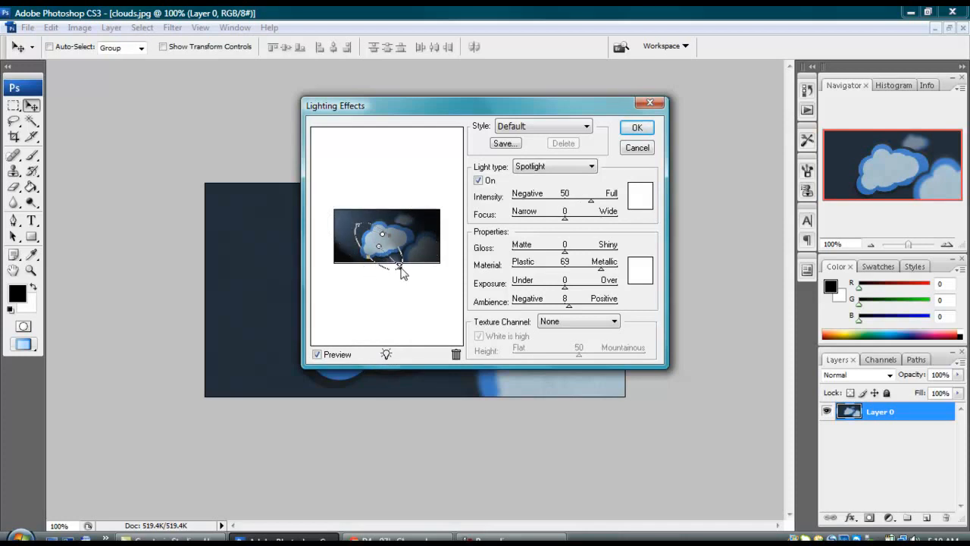
drag(400, 267, 336, 222)
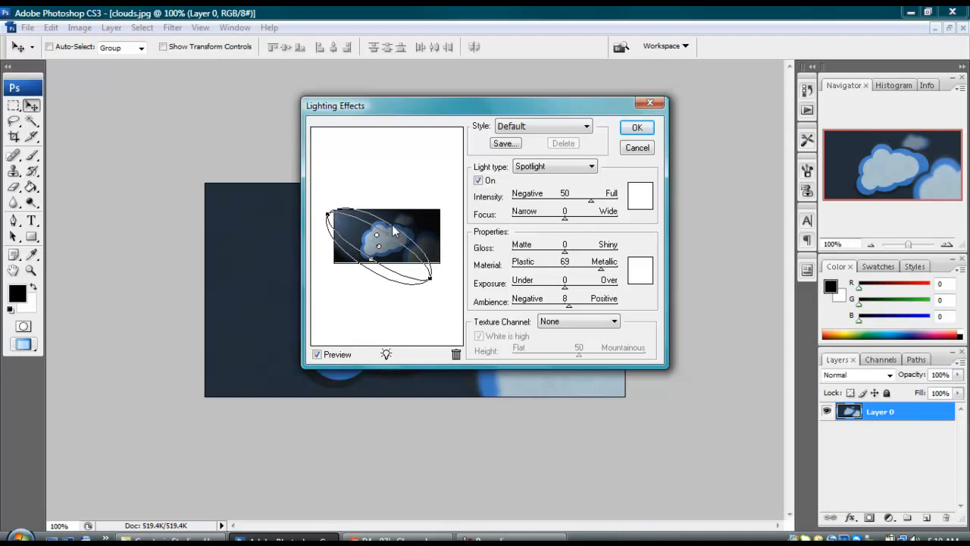
drag(394, 230, 371, 256)
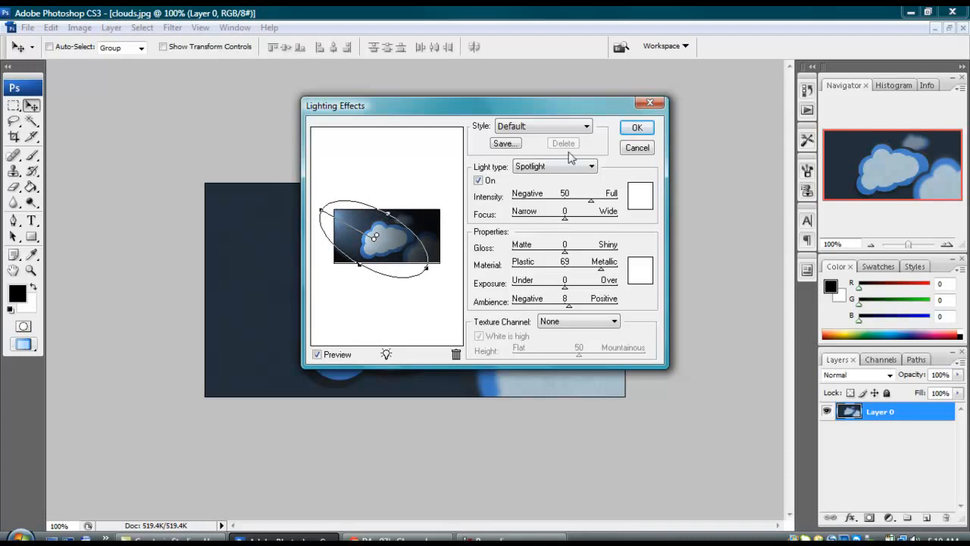
mouse_move(576, 167)
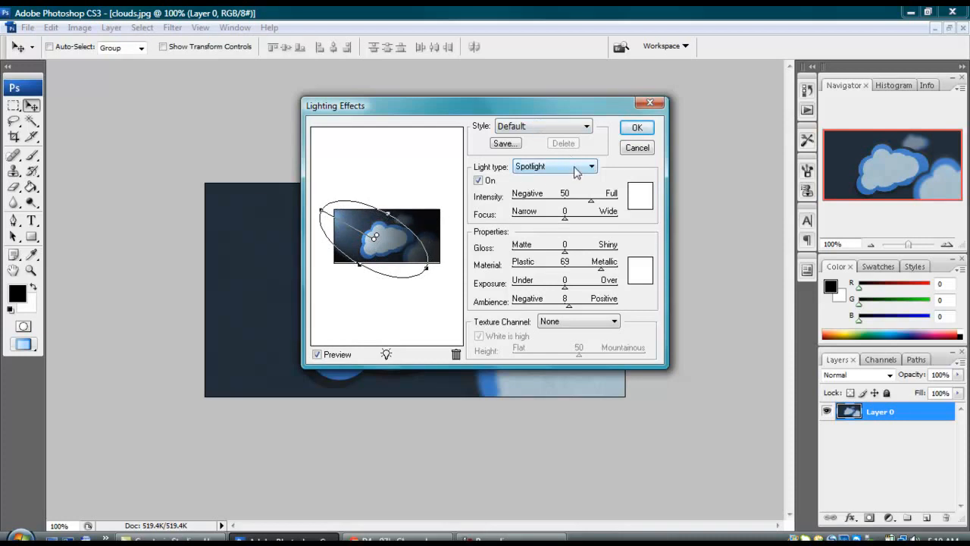
Review the preset styles, adjust the Ambience level and apply the spotlight to the image.
click(585, 126)
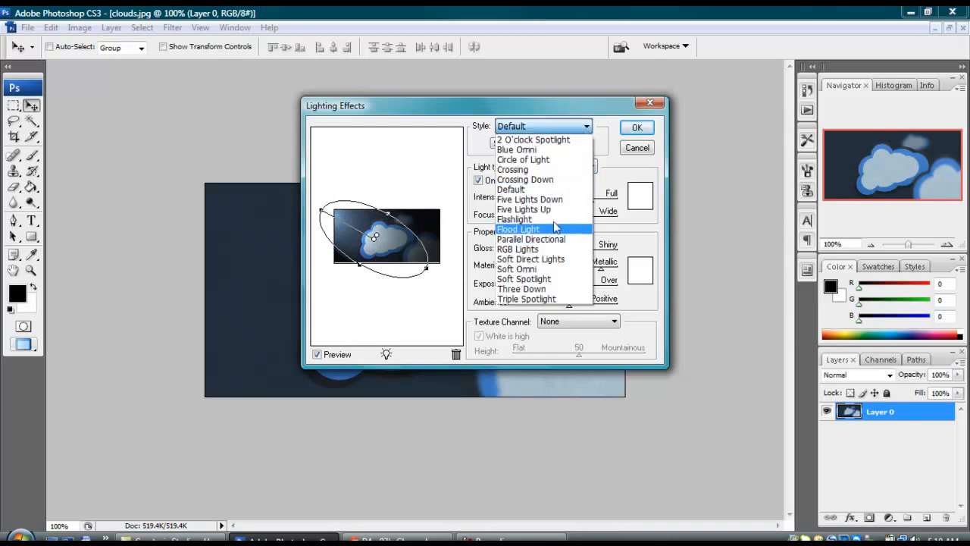
mouse_move(553, 189)
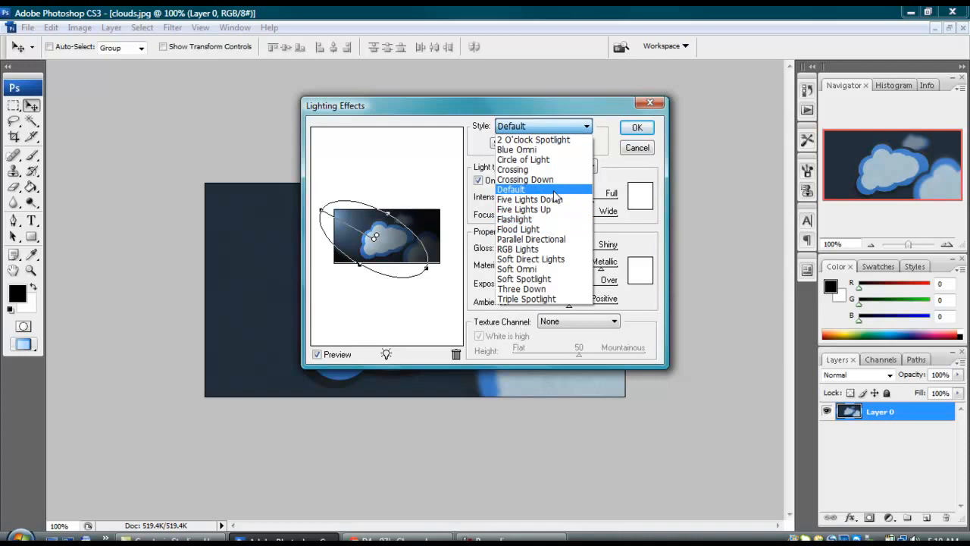
mouse_move(524, 178)
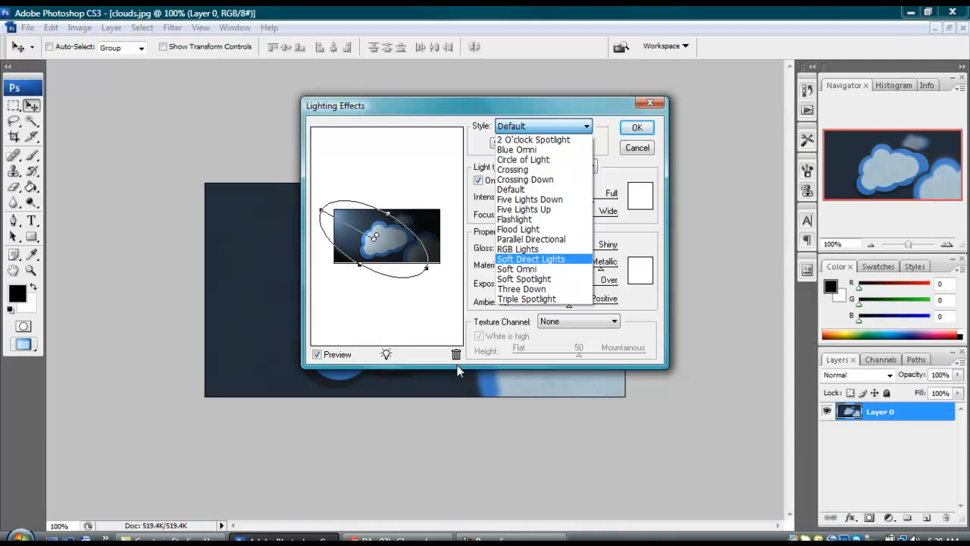
mouse_move(523, 199)
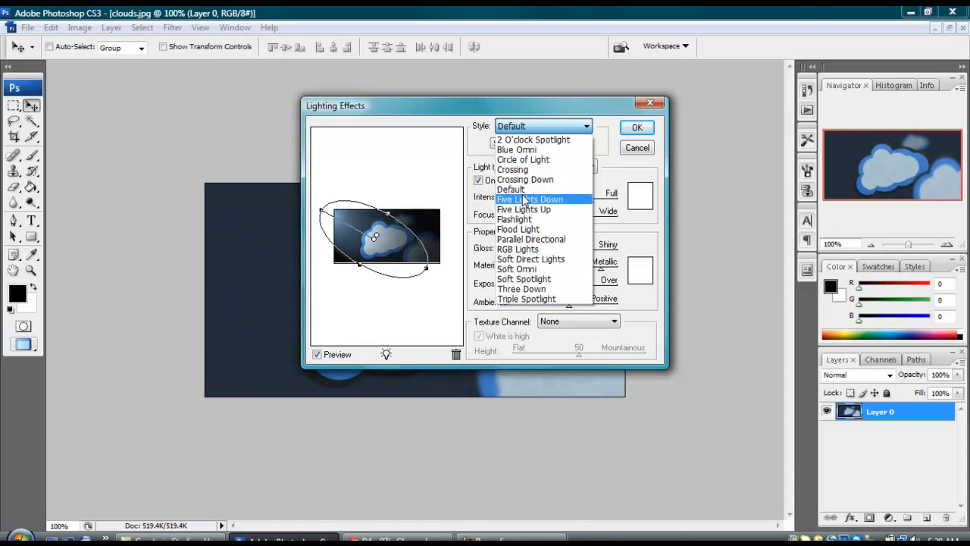
mouse_move(509, 187)
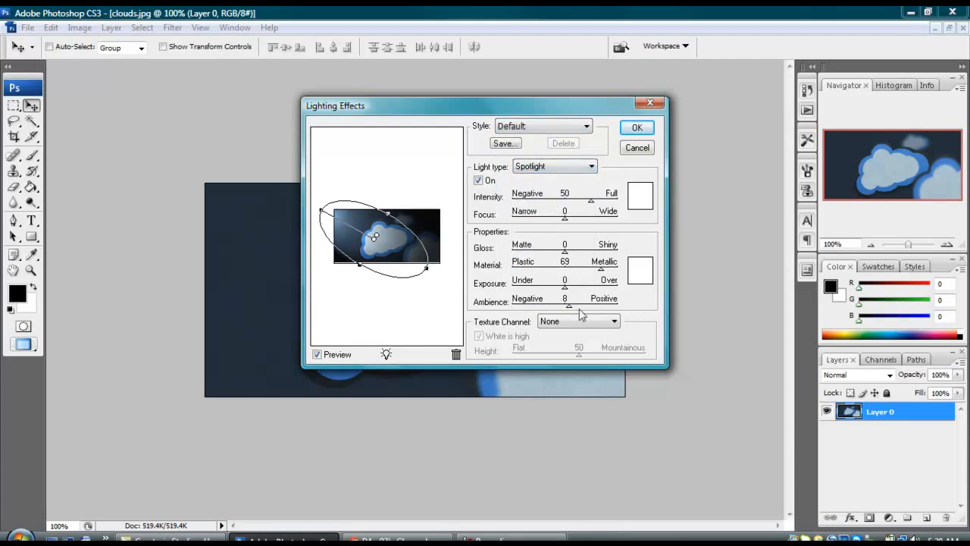
mouse_move(488, 311)
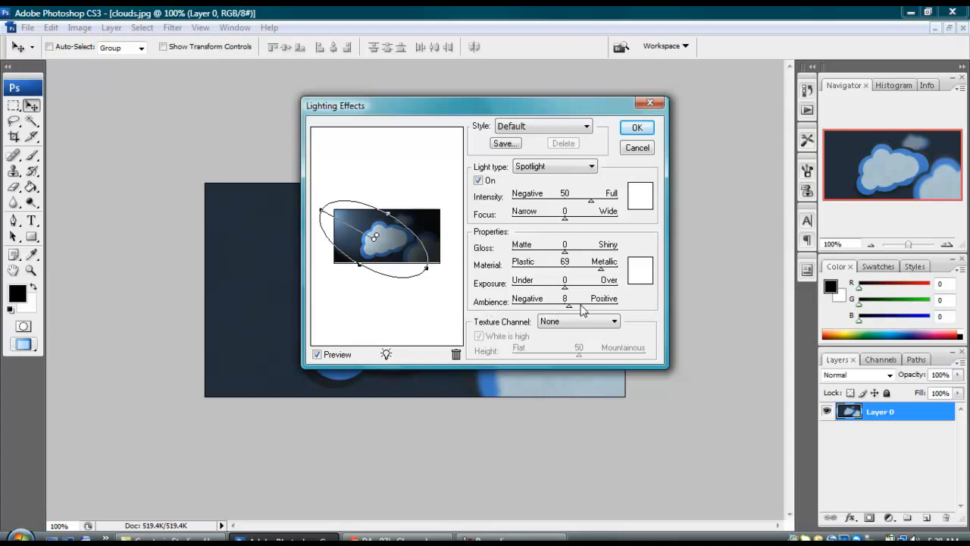
mouse_move(570, 310)
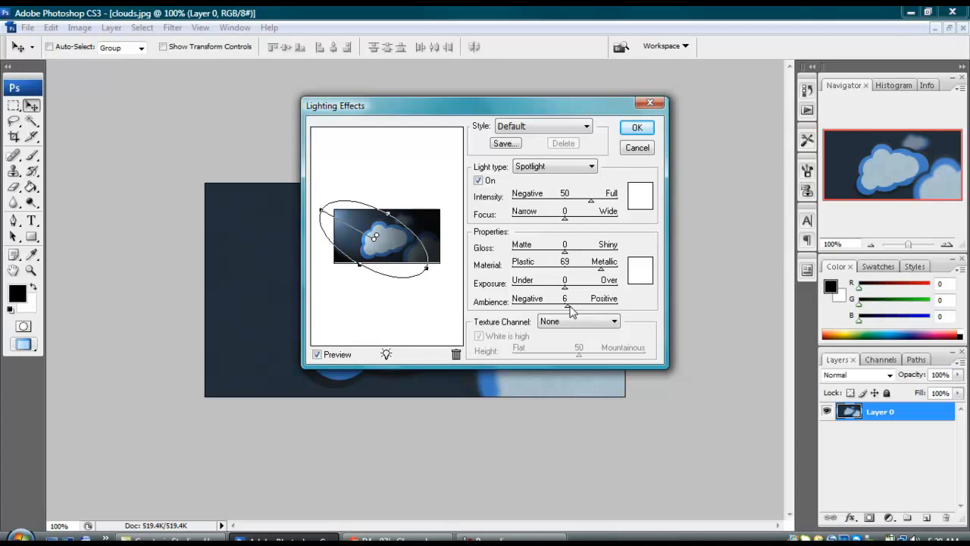
drag(564, 306, 576, 306)
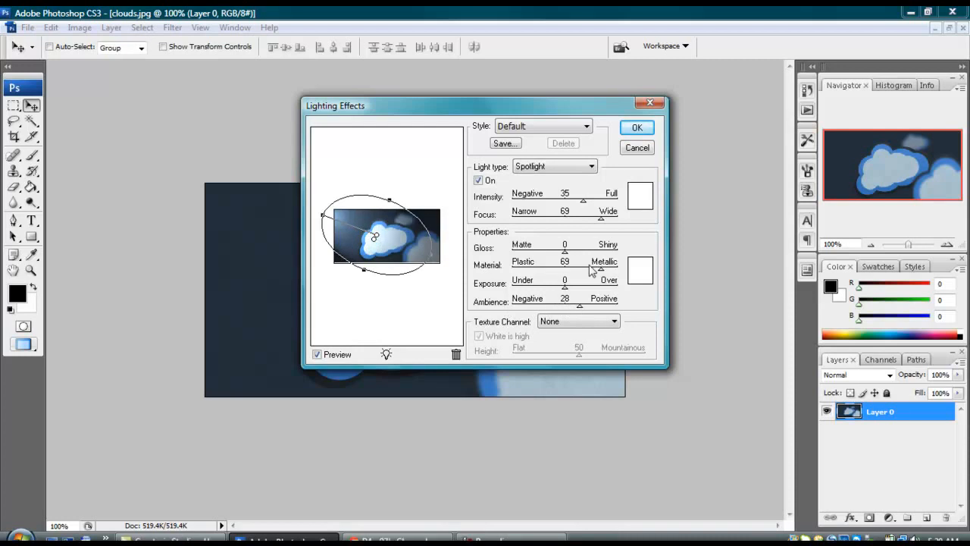
click(636, 127)
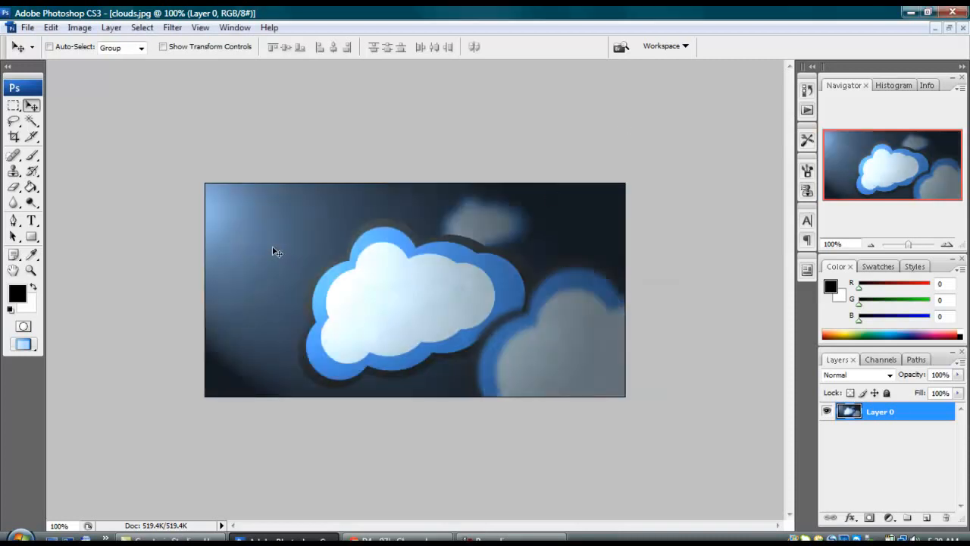